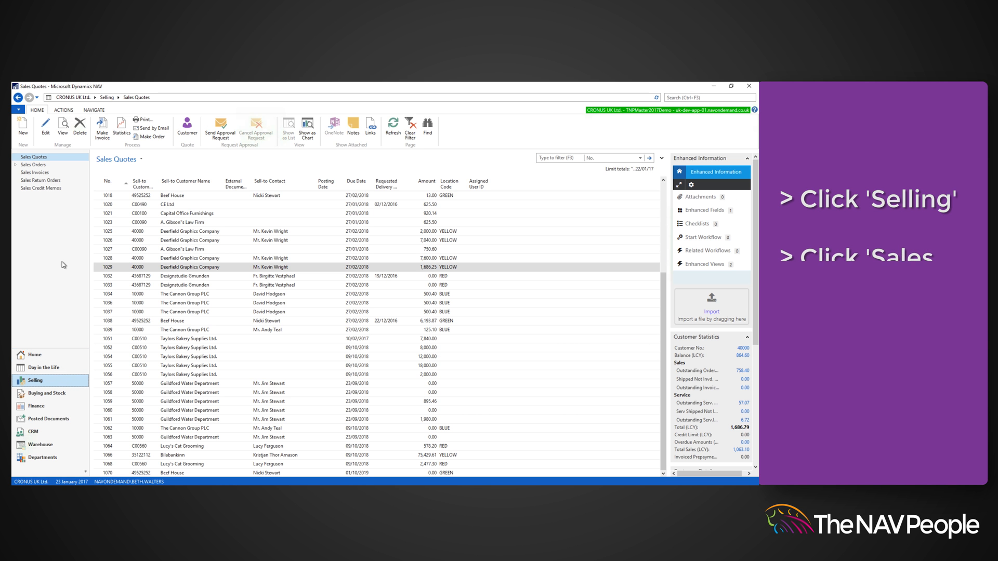
Open the Sales Credit Memos list from the Selling area
click(41, 188)
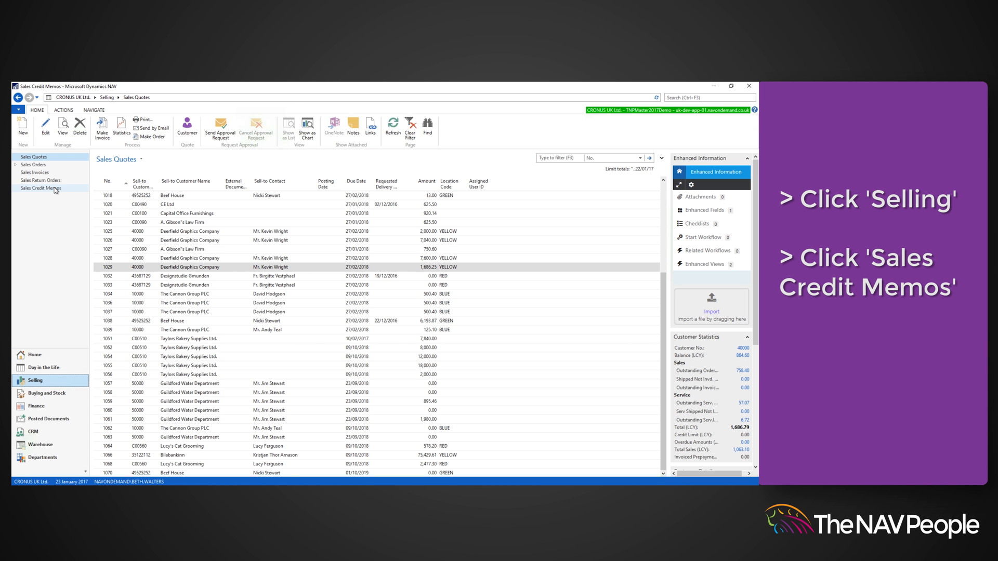
click(39, 188)
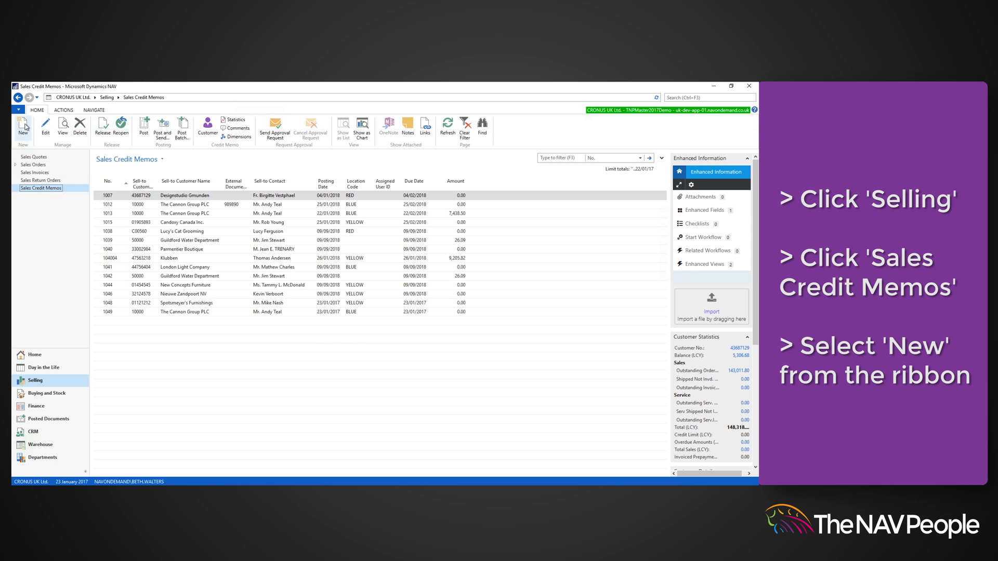
Create credit memo 1051 for customer 50000, Guildford Water Department
click(23, 126)
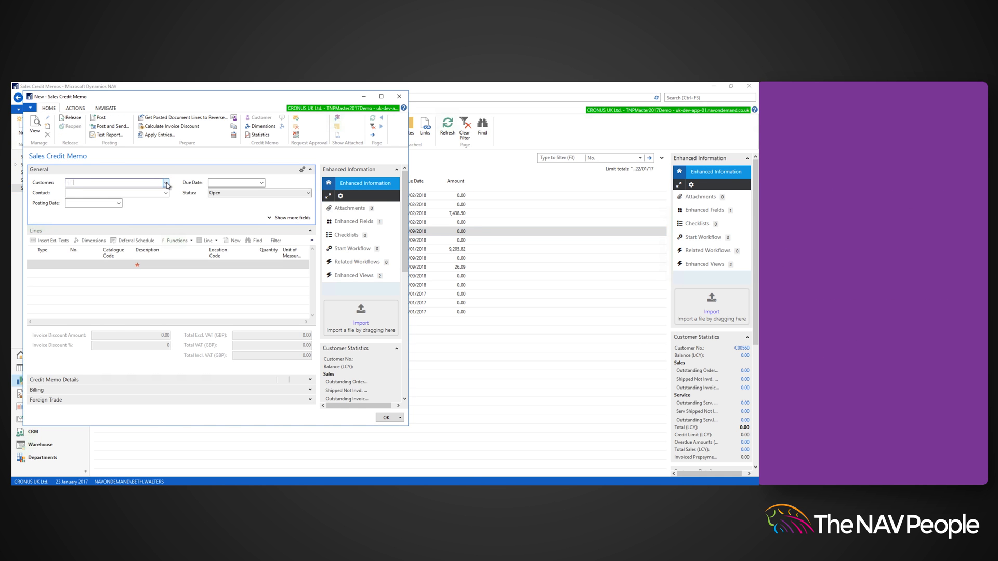
click(166, 183)
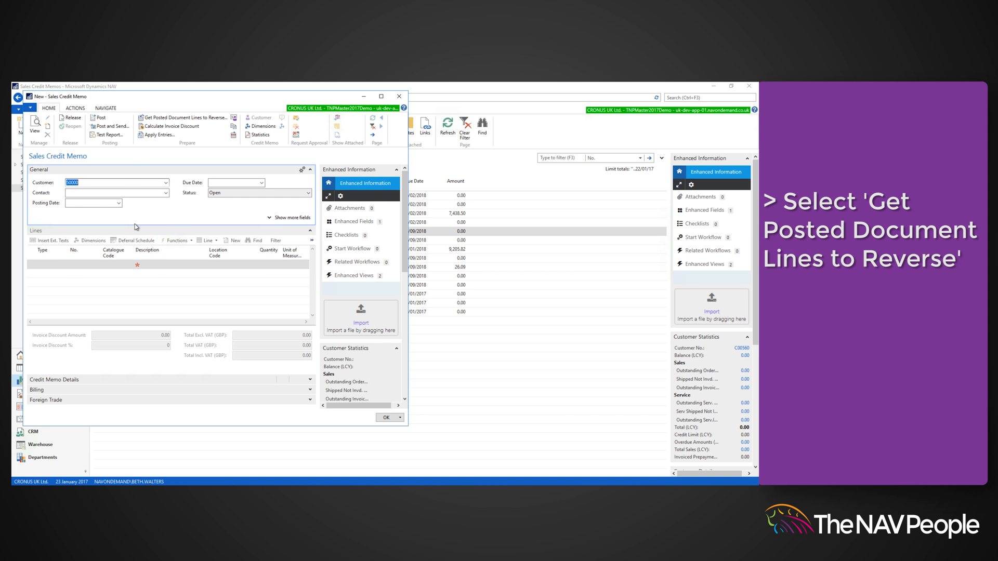
click(116, 182)
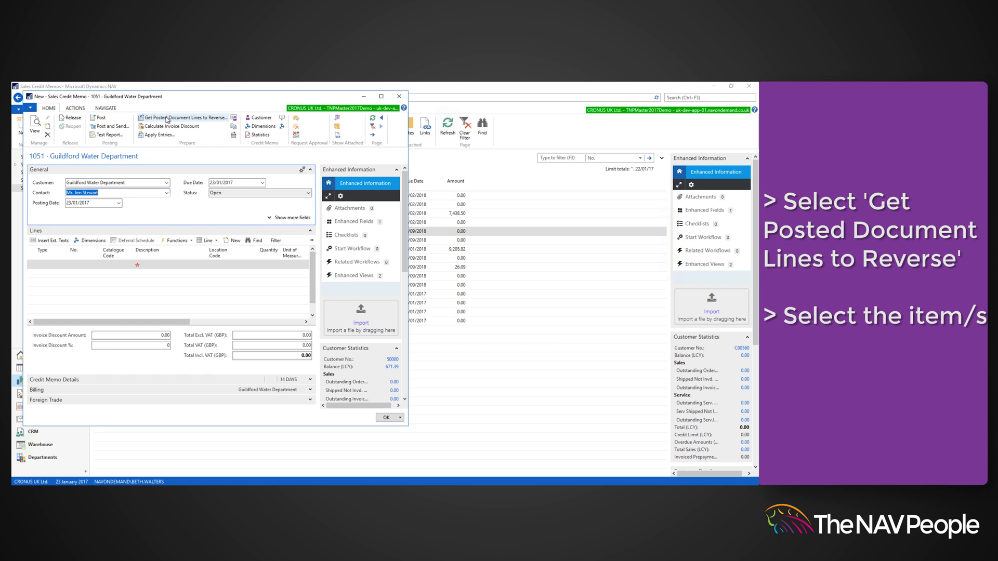
Reverse the Side Panel line from invoice 103004 (31.31) and release memo 1051
click(185, 118)
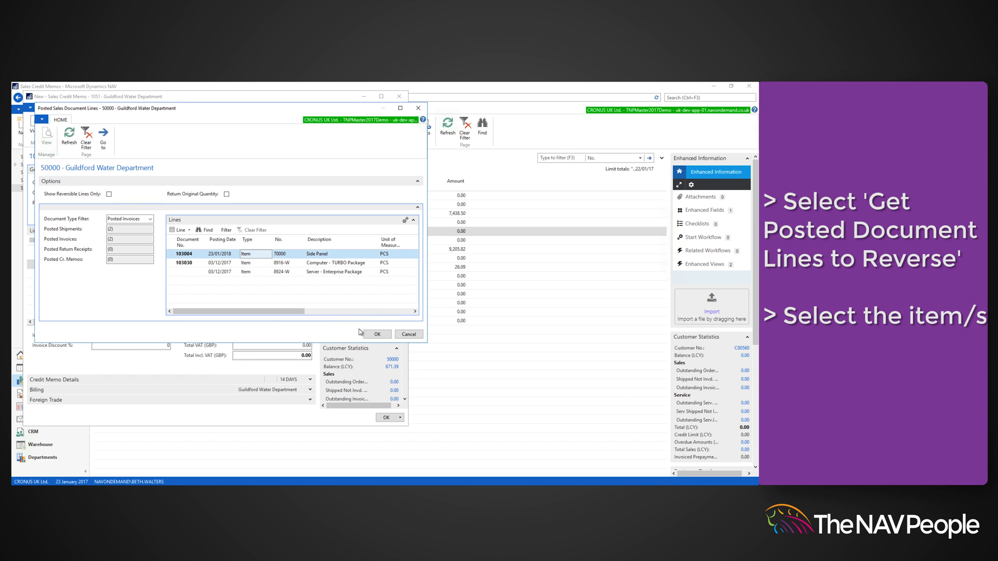
click(375, 334)
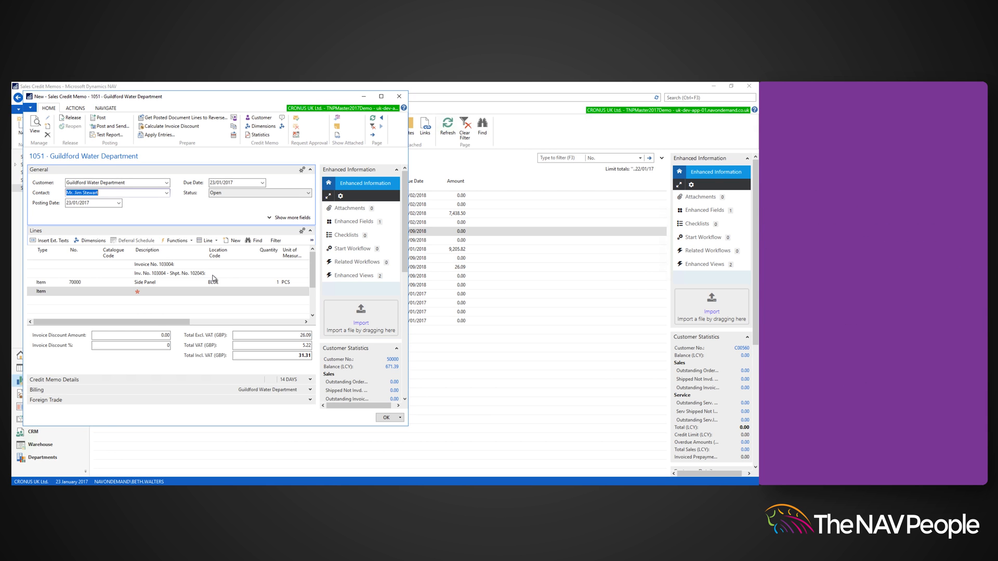
mouse_move(224, 284)
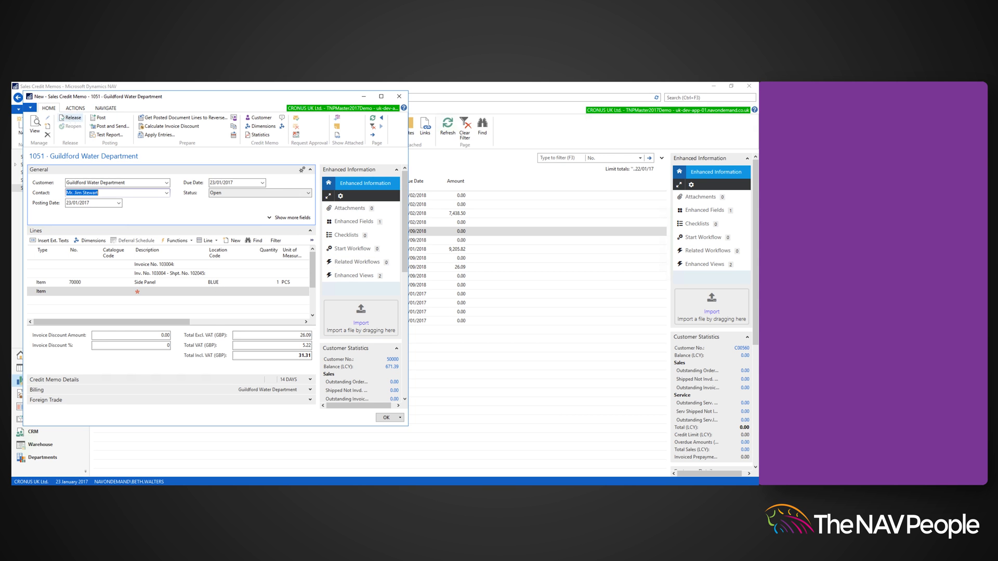
click(72, 118)
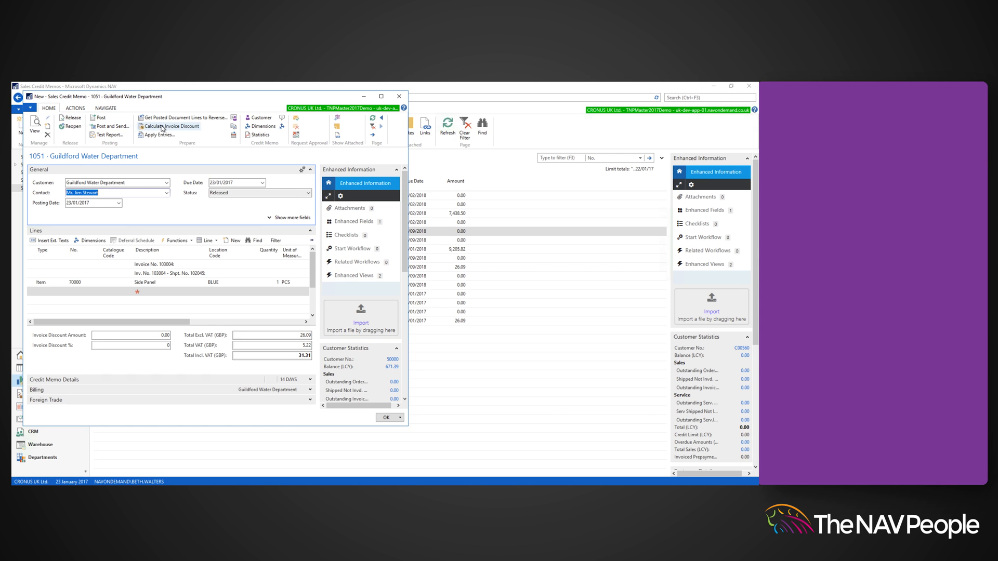
click(111, 136)
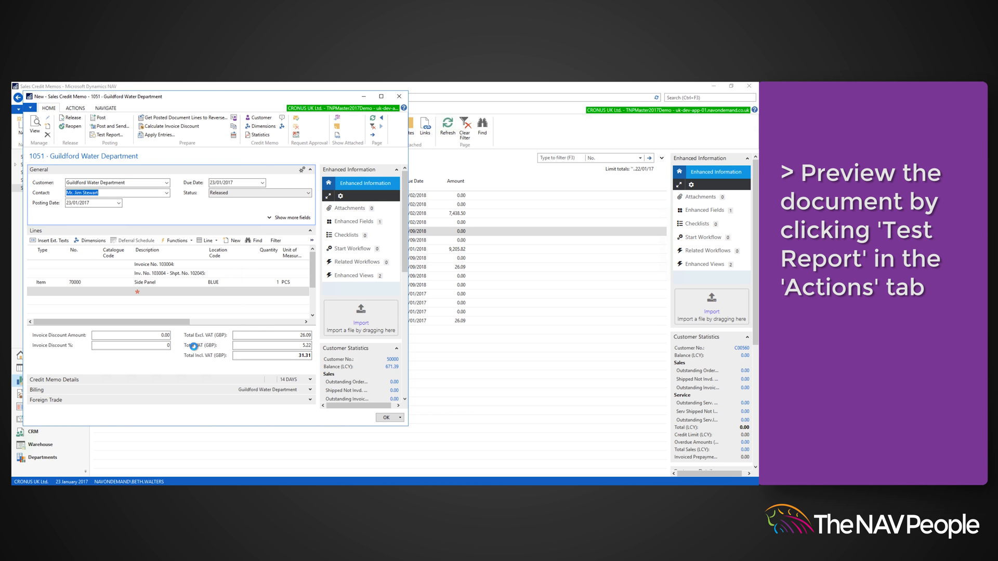
click(111, 132)
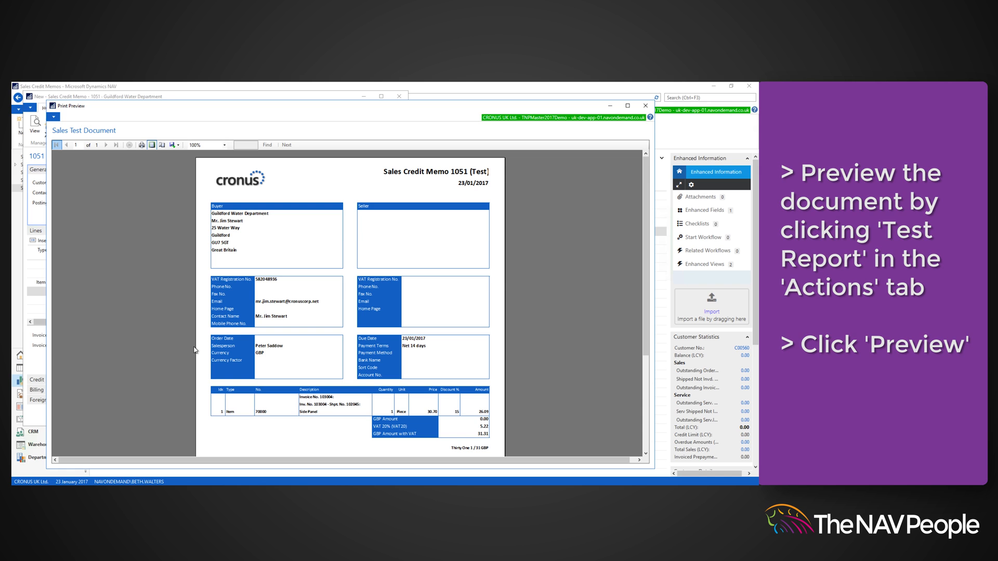
mouse_move(451, 368)
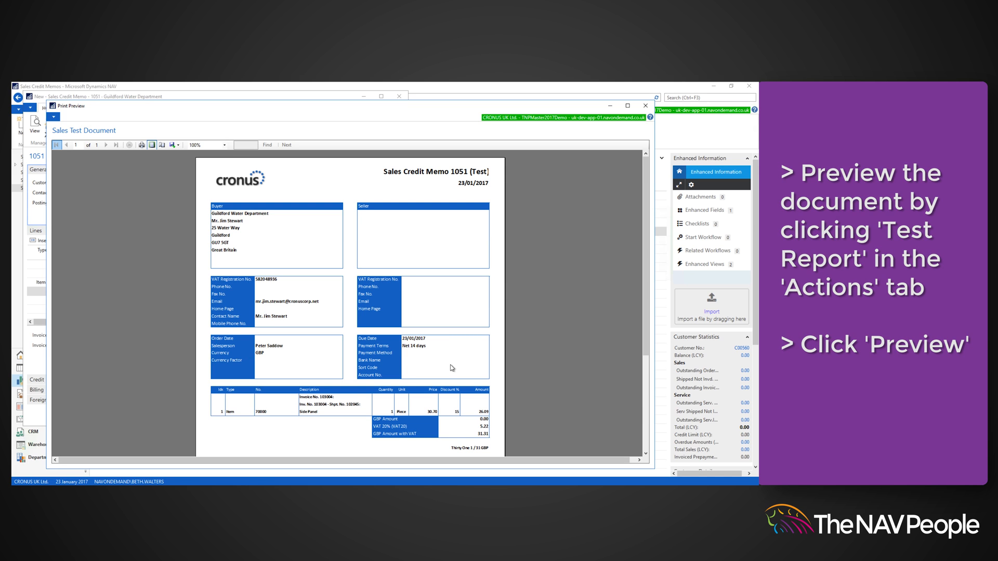
mouse_move(621, 139)
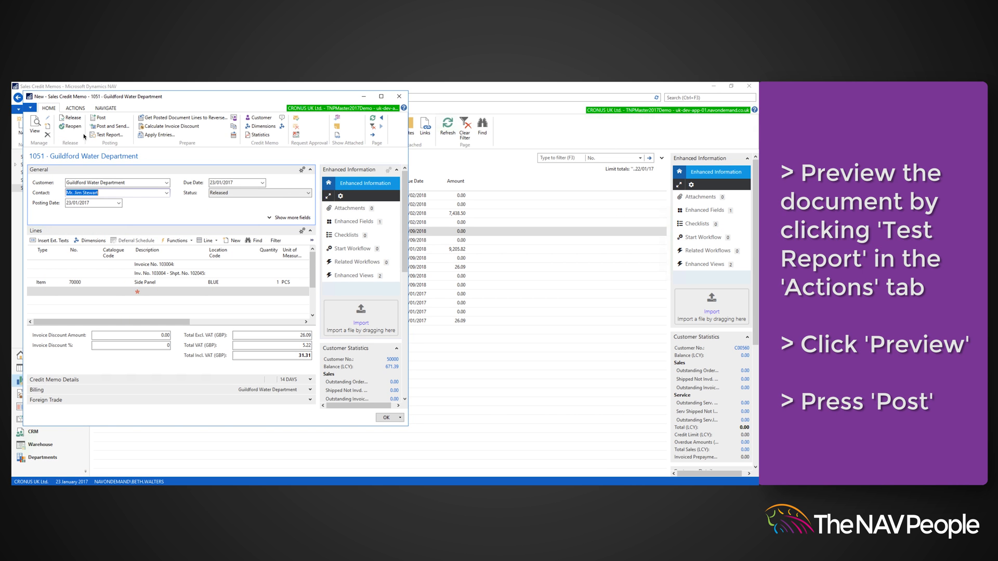
Post credit memo 1051 and open posted credit memo 104039
click(100, 118)
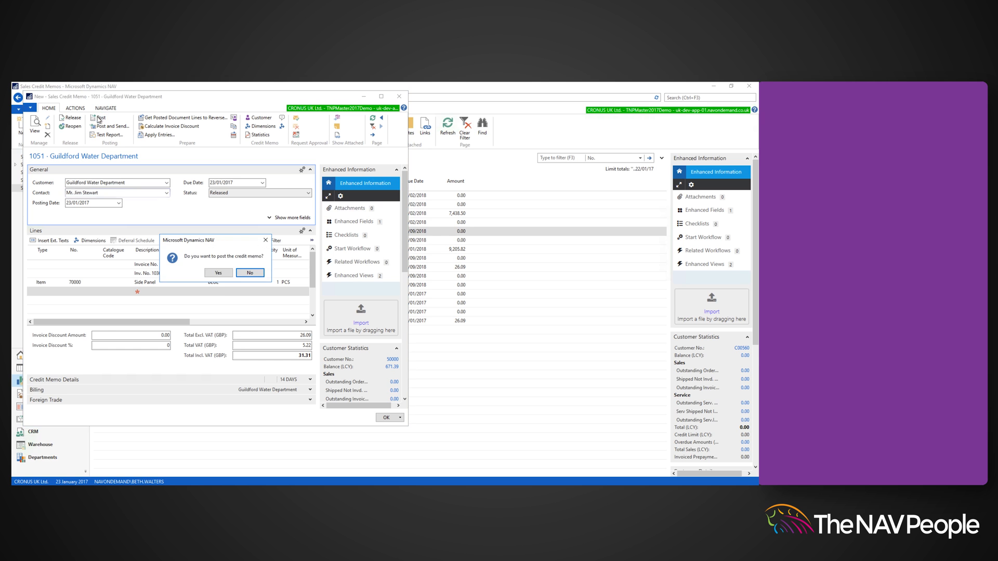
click(218, 273)
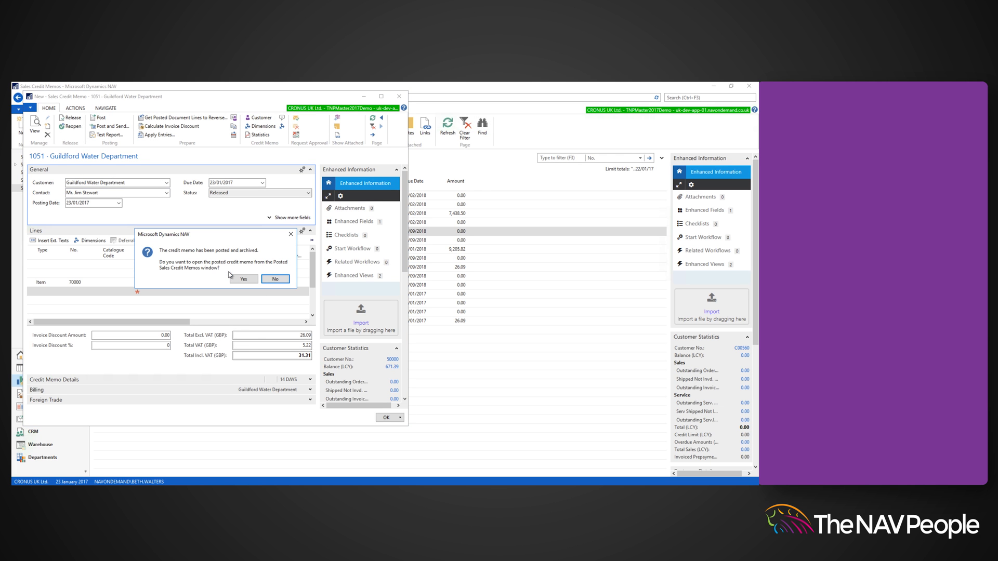
mouse_move(202, 259)
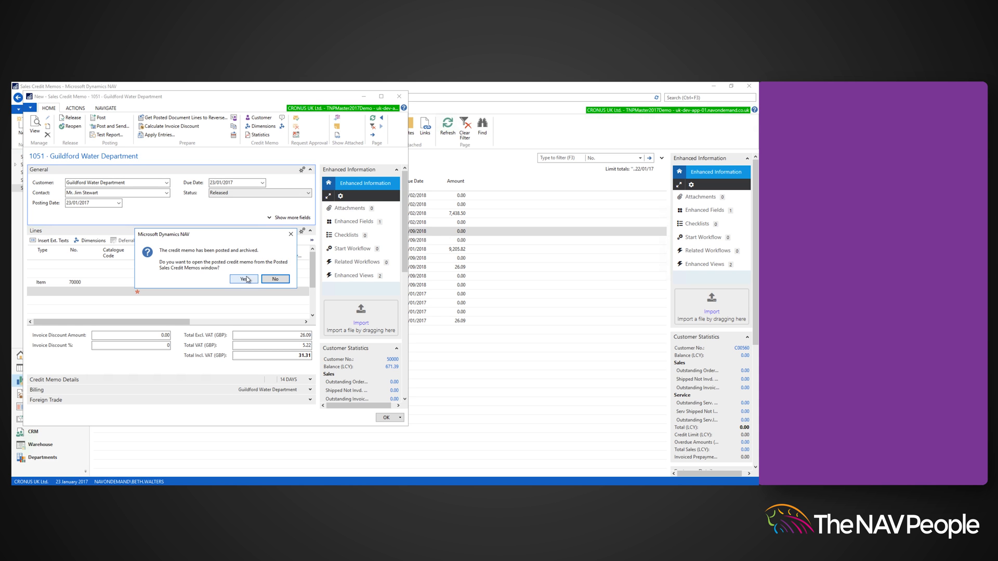
click(242, 278)
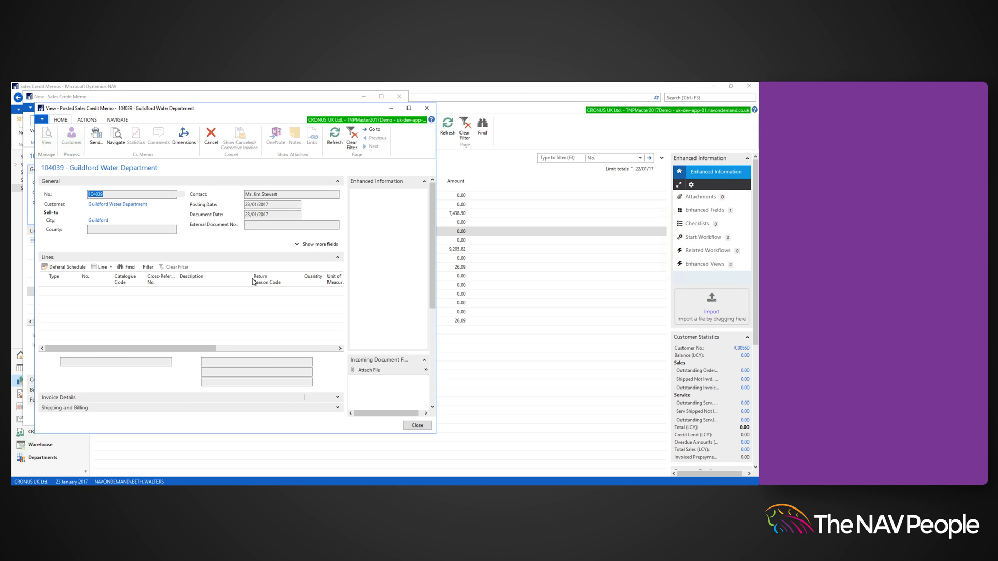